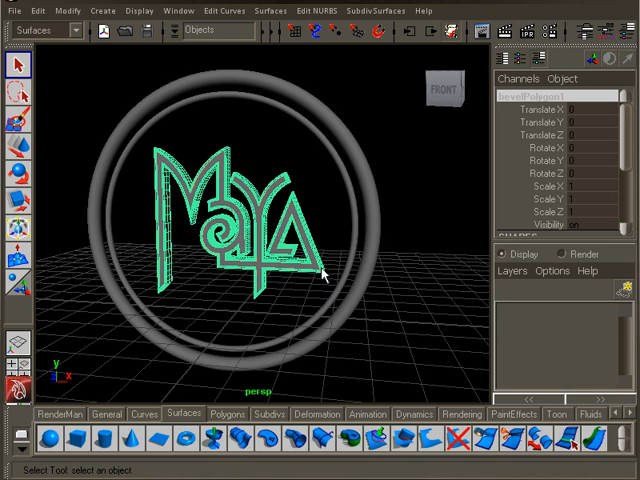
mouse_move(320, 278)
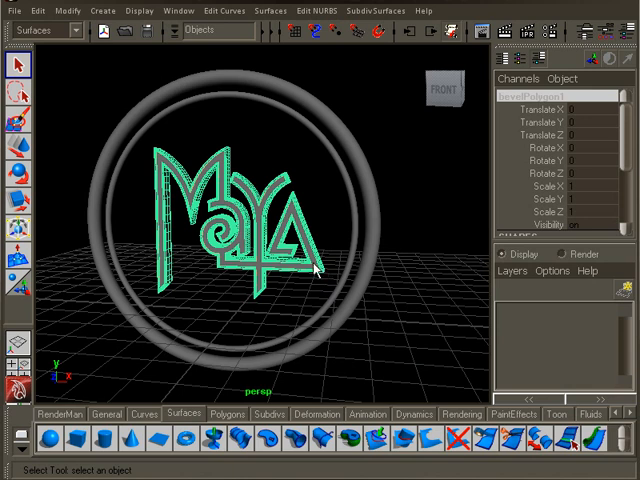
Step: Assign a new Blinn material (blinn1) to the logo and switch to the Rendering menu set
right_click(315, 270)
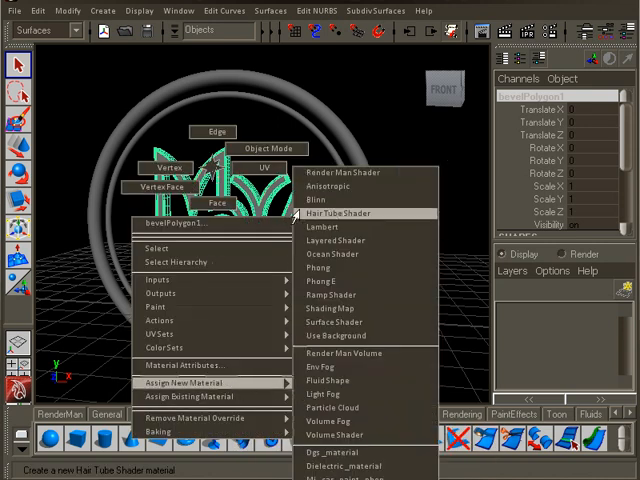
click(323, 199)
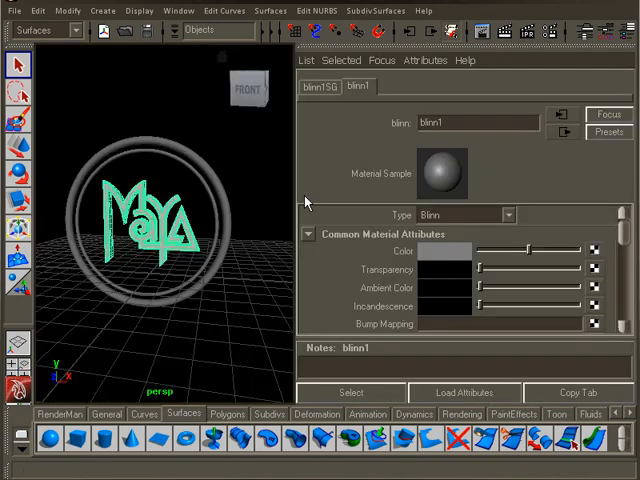
click(45, 30)
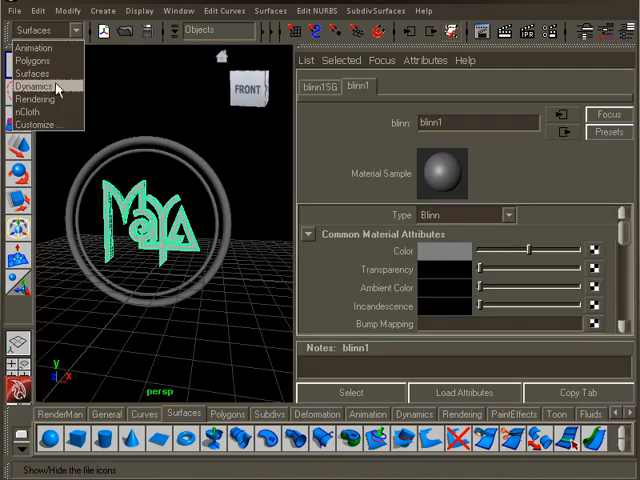
click(234, 10)
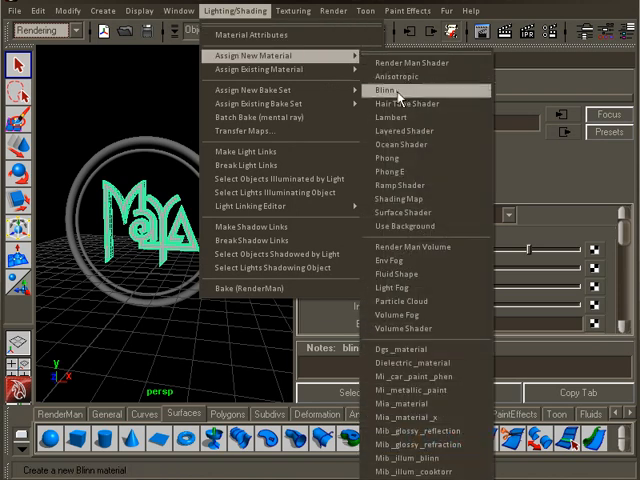
click(382, 91)
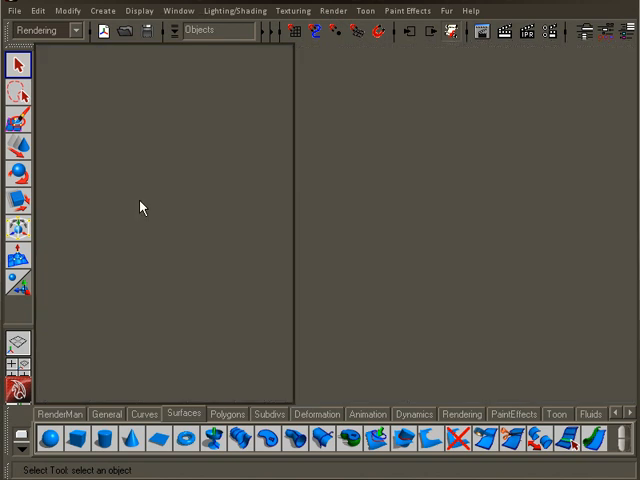
Step: Bring up the Hypershade and browse the Create Maya Nodes list alongside blinn1 and lambert1
click(178, 11)
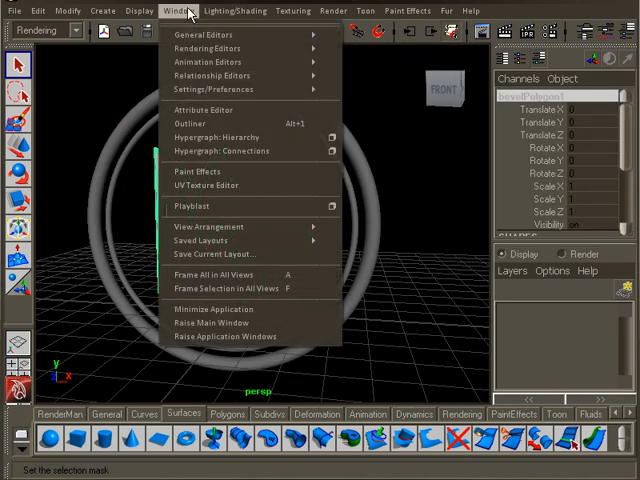
mouse_move(203, 48)
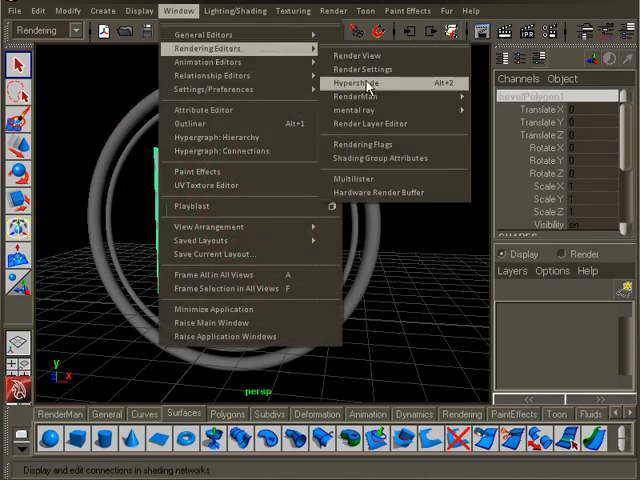
click(355, 82)
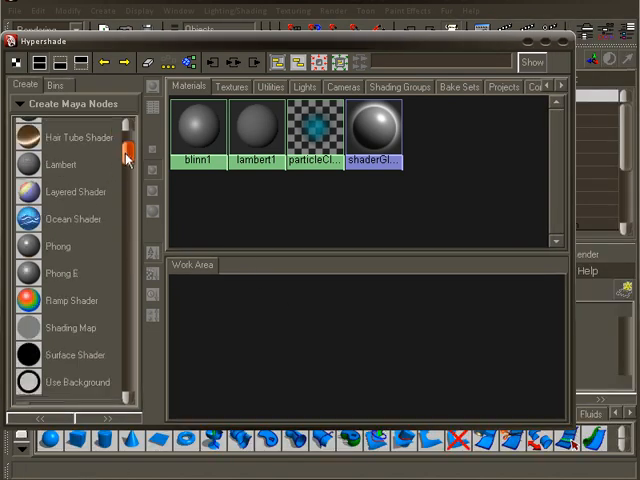
scroll(down, 3)
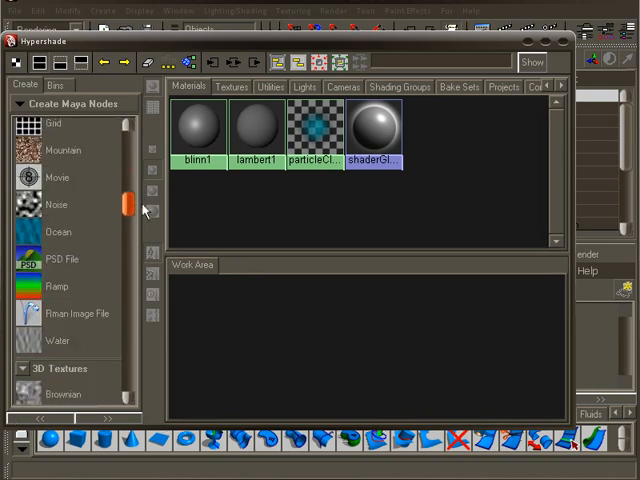
scroll(down, 3)
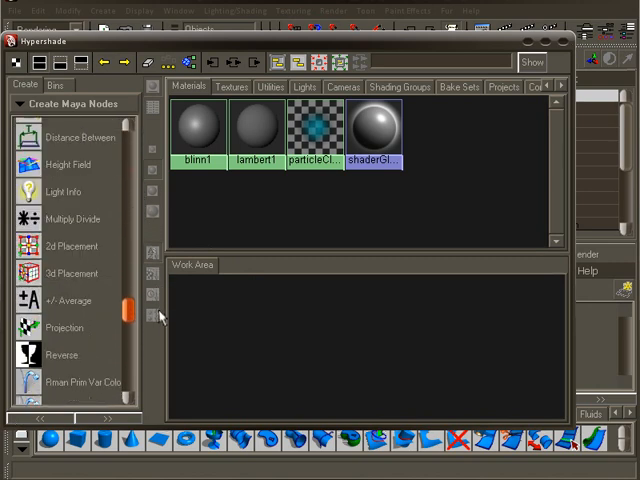
scroll(down, 3)
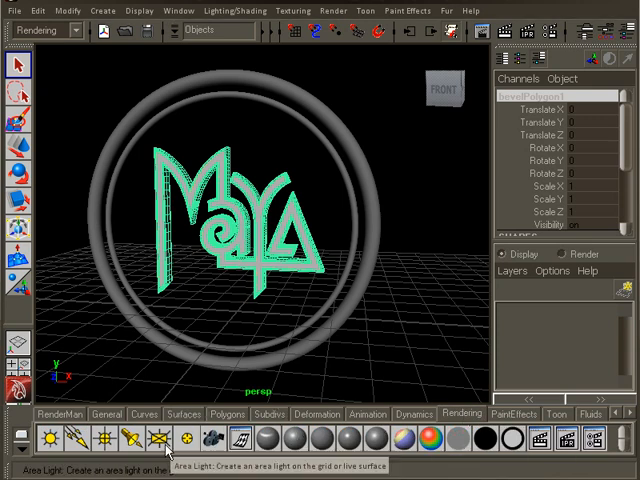
mouse_move(355, 436)
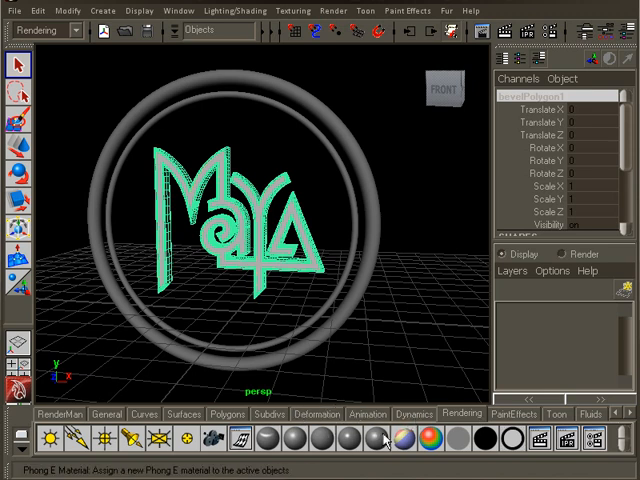
mouse_move(385, 438)
text(create)
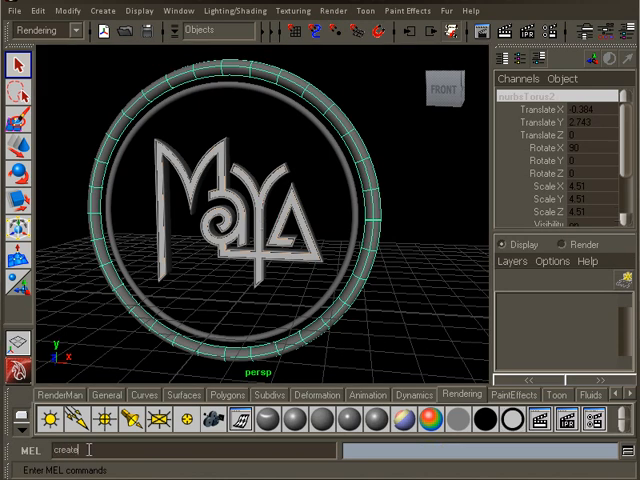
Step: Run createAndAssignShader blinn "" in the MEL line to give the ring its own Blinn material
text(AndAssignShader)
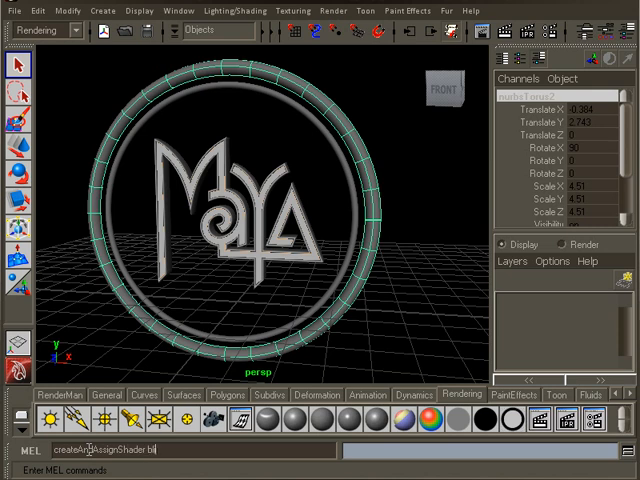
text(blinn)
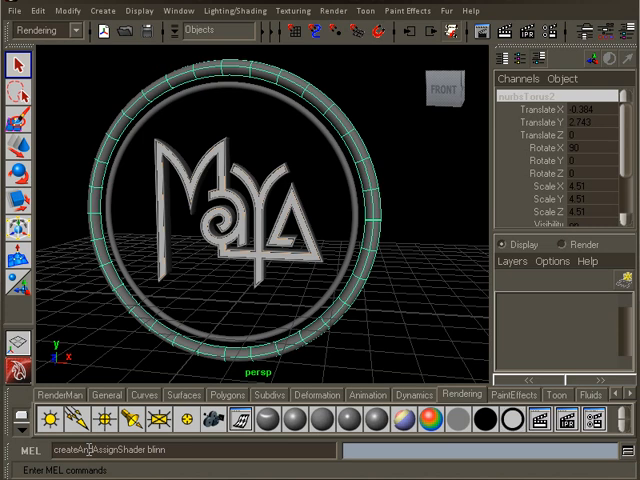
text("";)
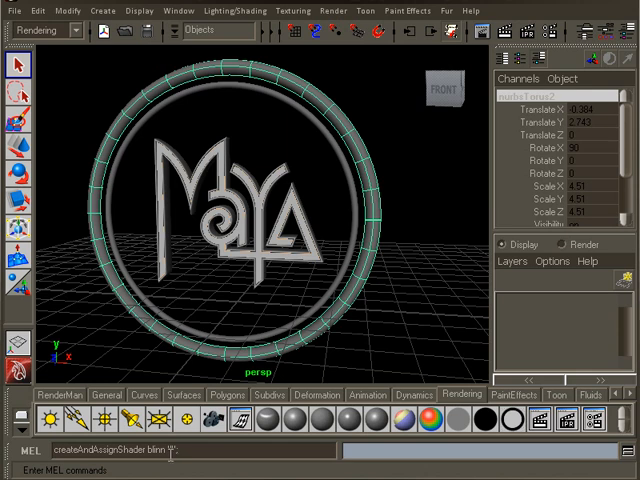
mouse_move(209, 448)
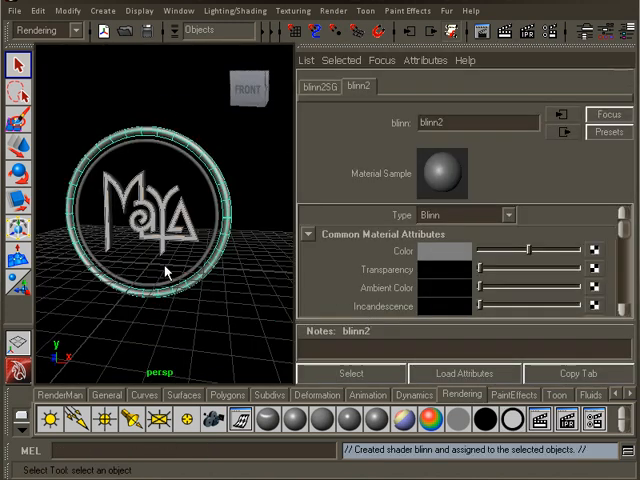
mouse_move(197, 247)
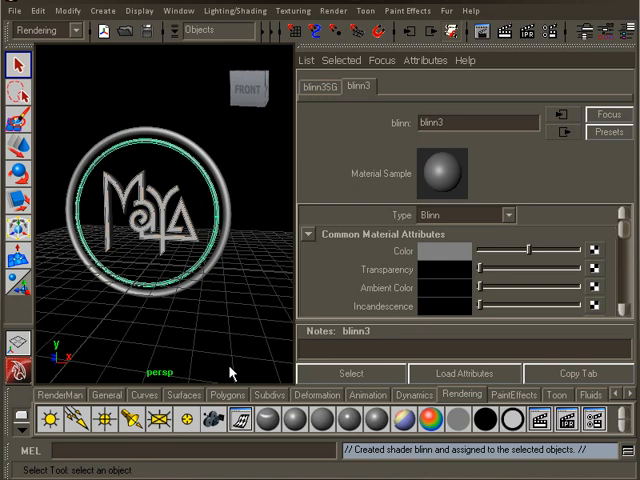
mouse_move(249, 314)
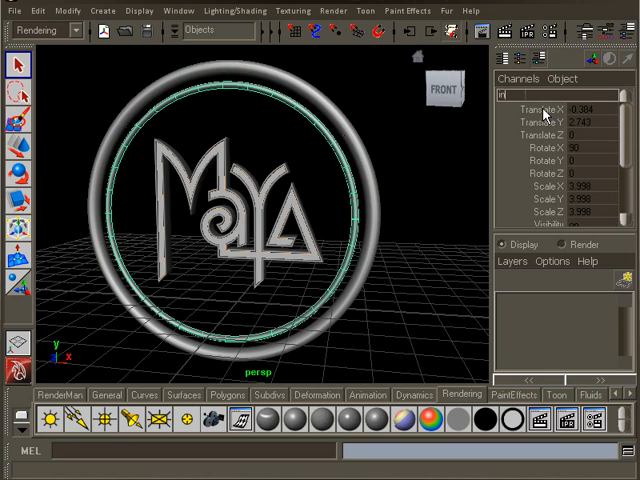
Step: Rename the inner ring object to innerRing_mesh in the Channel Box
text(innerRing_mesh)
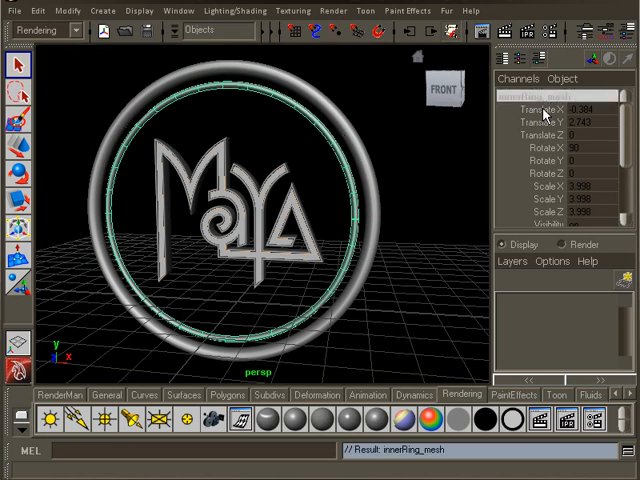
click(175, 10)
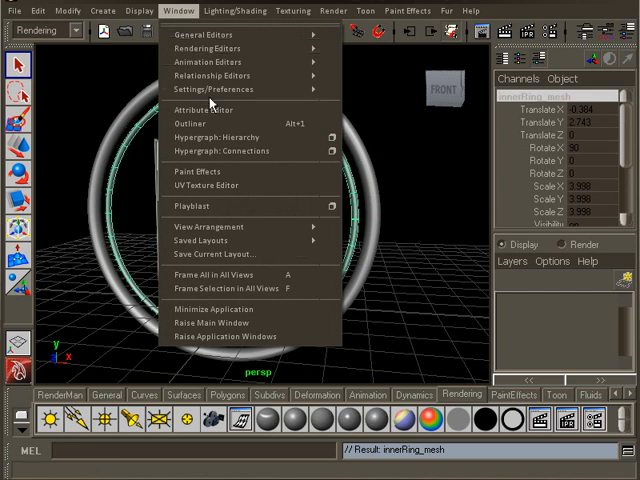
click(188, 124)
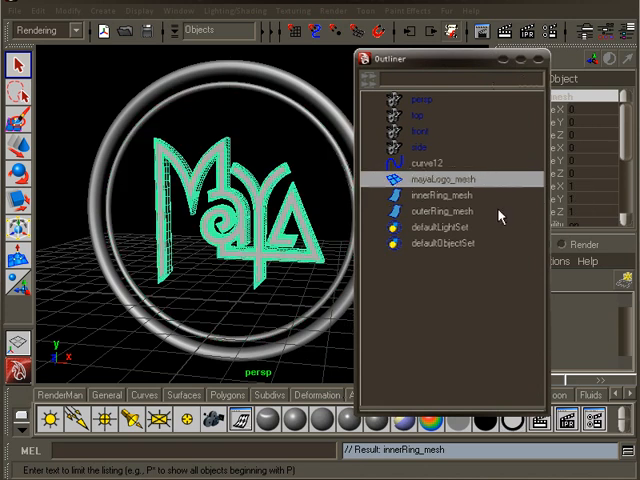
click(449, 191)
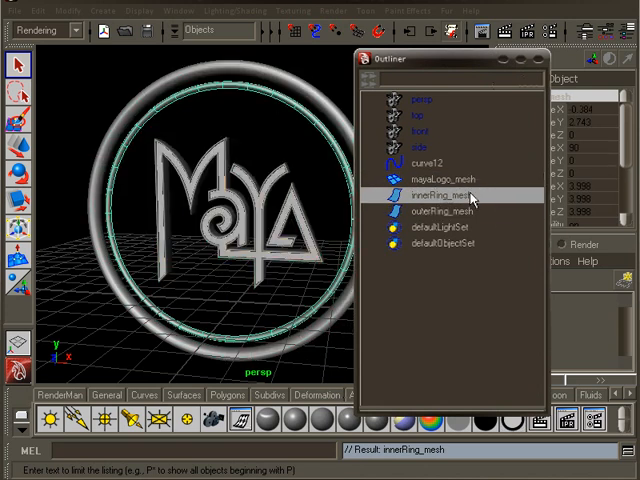
click(450, 185)
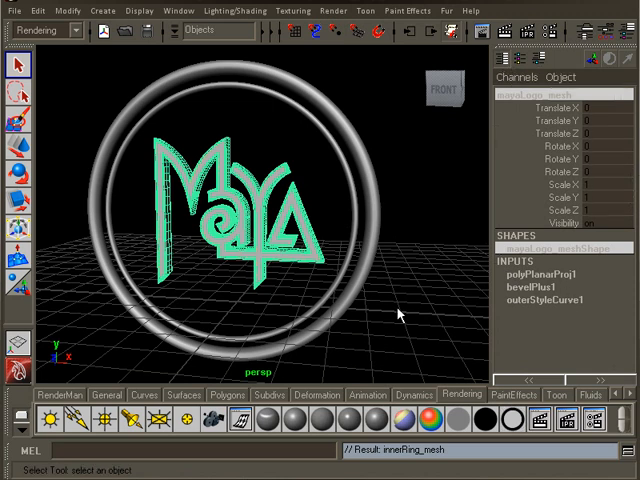
mouse_move(84, 79)
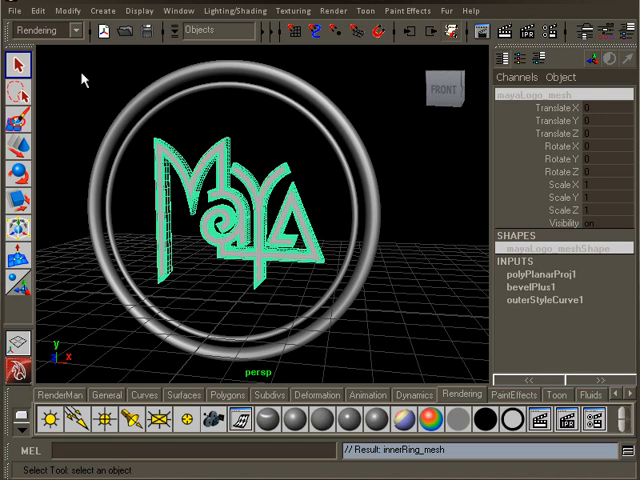
Step: Delete the logo mesh's construction history via Edit > Delete by Type > History
click(37, 10)
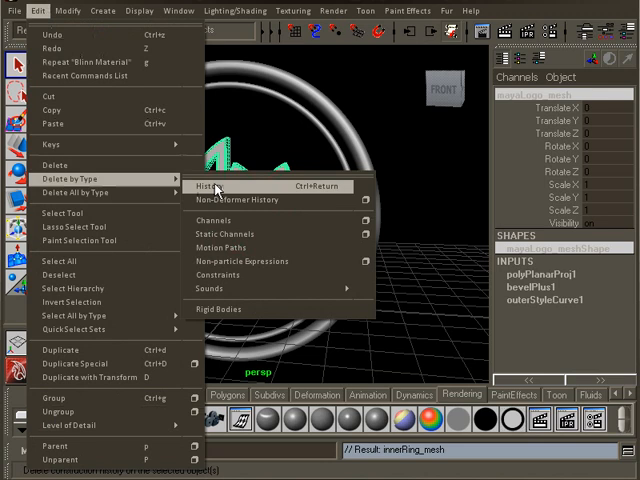
click(208, 186)
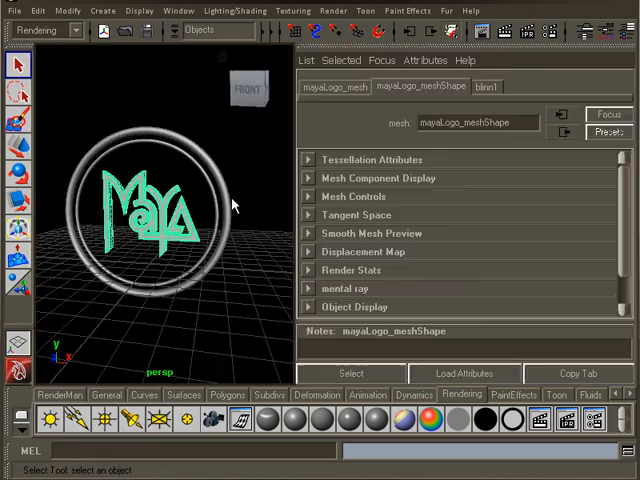
Step: Rename the logo's blinn1 material to mayaLogo_shdr in the Attribute Editor
click(486, 87)
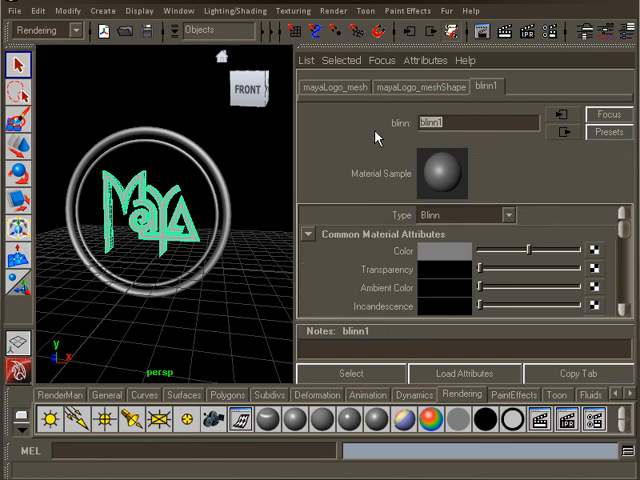
text(mayaLogo_shdr)
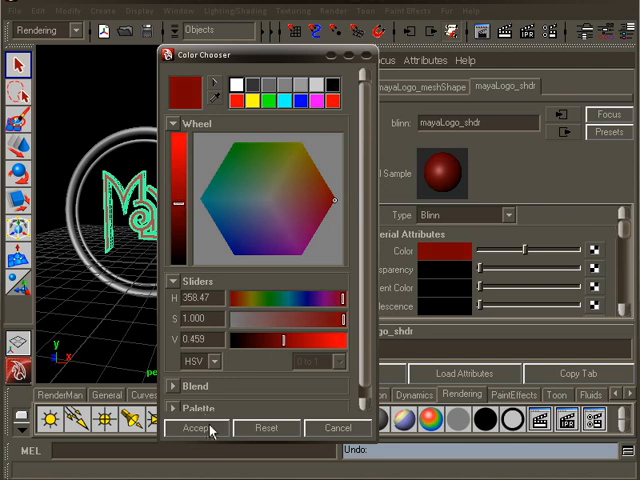
Step: Colour mayaLogo_shdr and the outer ring's Blinn material dark red
click(196, 427)
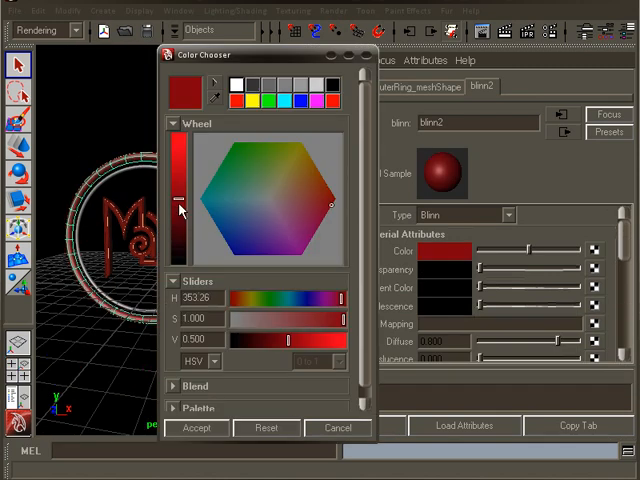
click(197, 427)
text(outterRing_shdr)
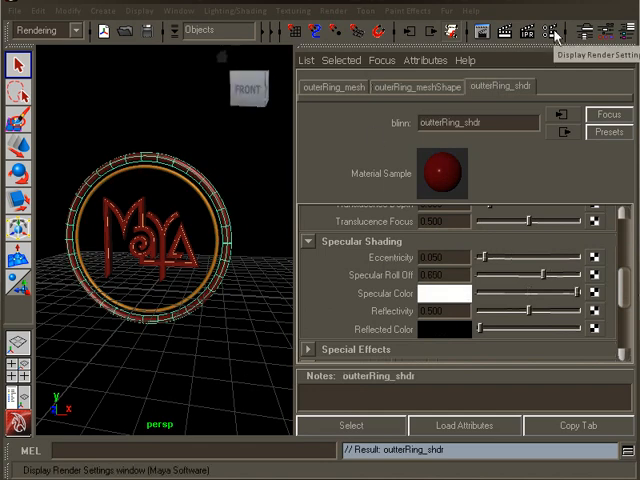
click(554, 30)
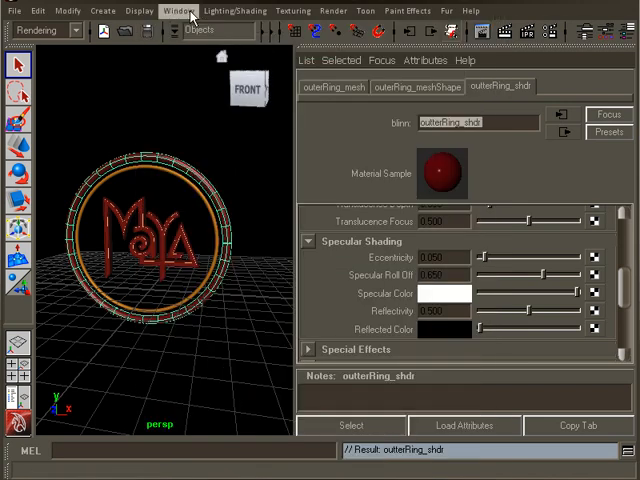
Step: Check in the Plug-in Manager that Mayatomr.mll is loaded, then close it
click(178, 11)
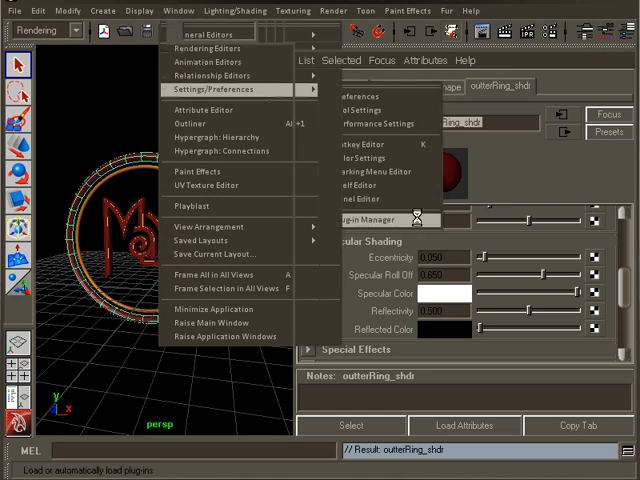
click(357, 217)
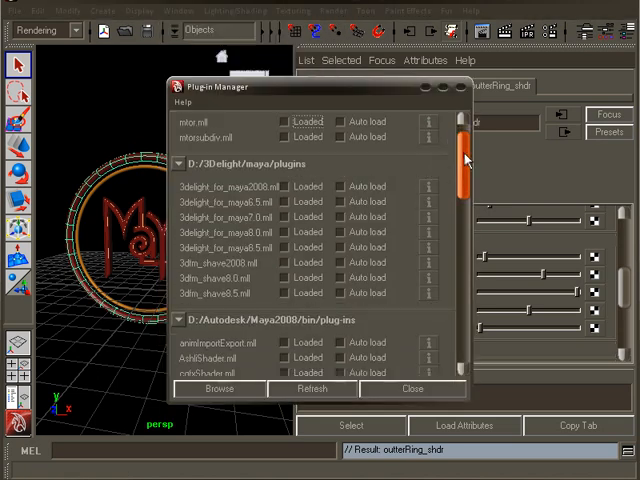
drag(465, 160, 465, 225)
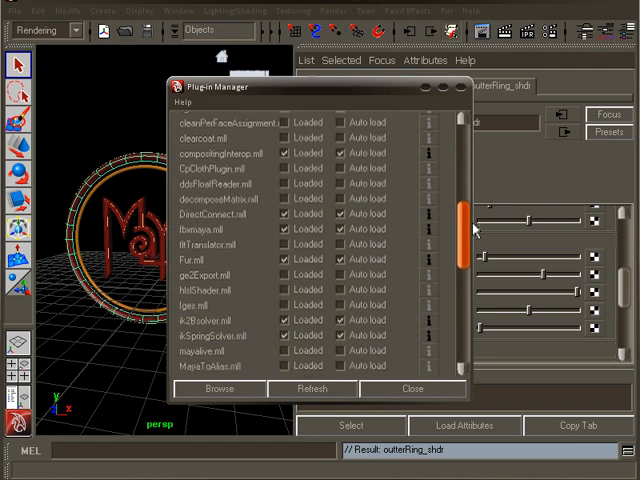
scroll(down, 3)
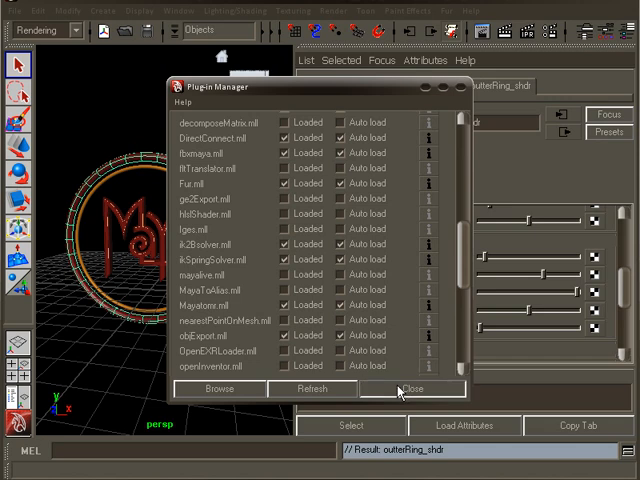
click(412, 388)
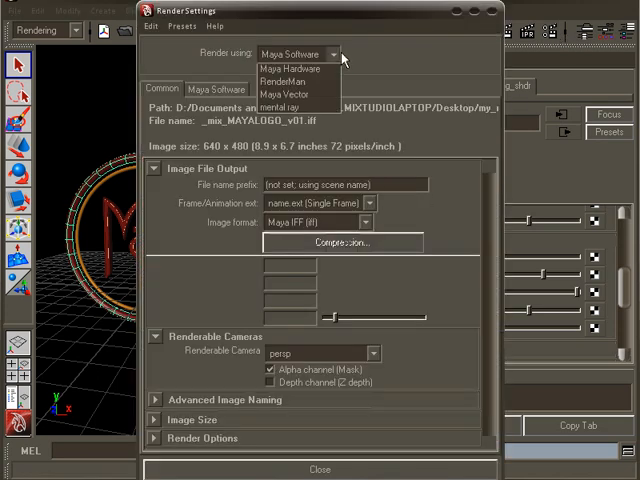
Step: Set Render Using to mental ray and create an Image Based Lighting node under Environment
click(299, 107)
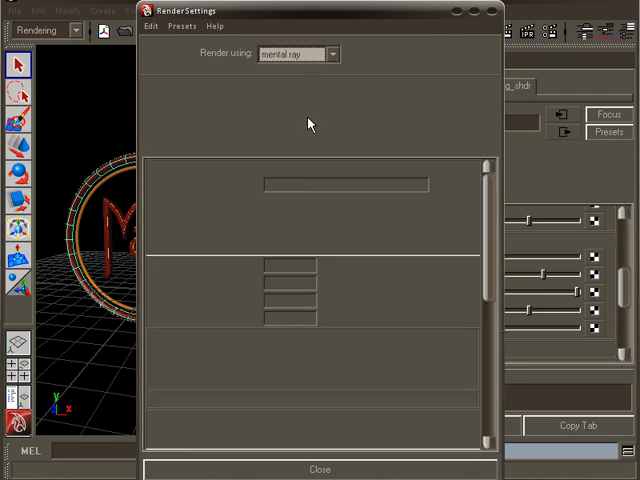
click(207, 88)
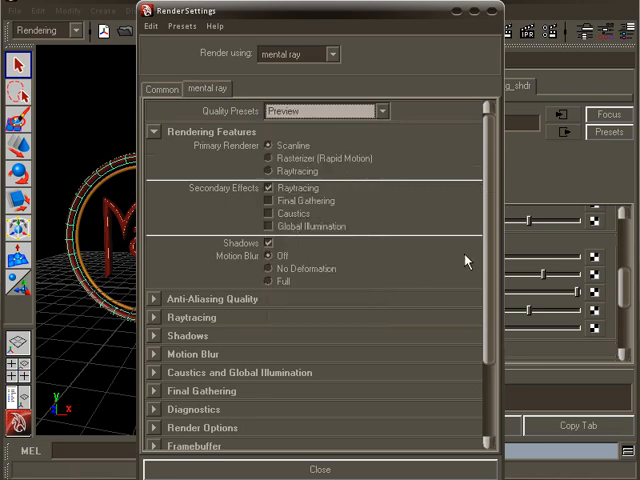
scroll(down, 3)
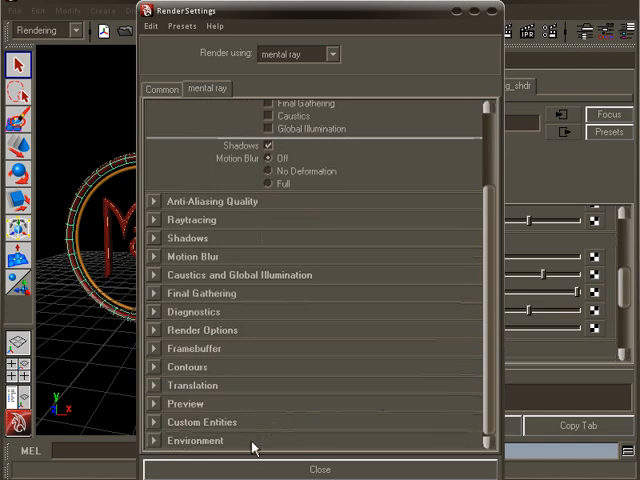
click(153, 441)
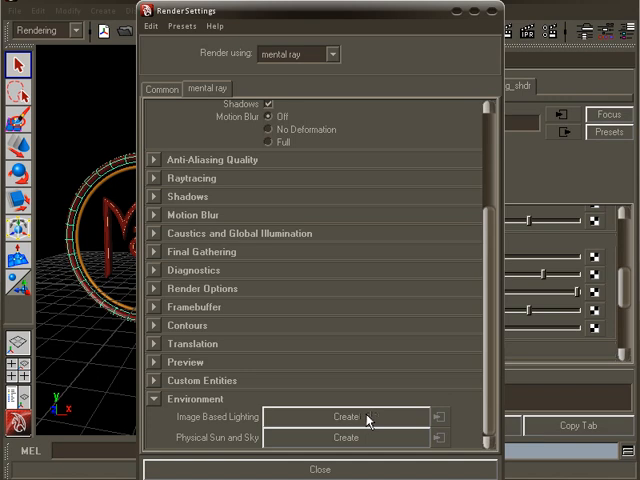
click(345, 416)
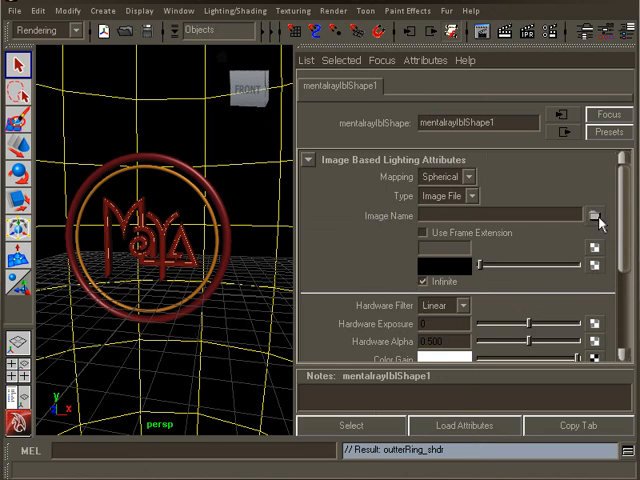
Step: Load beach_probe_plano.hdr from sourceimages as the IBL node's image
click(596, 215)
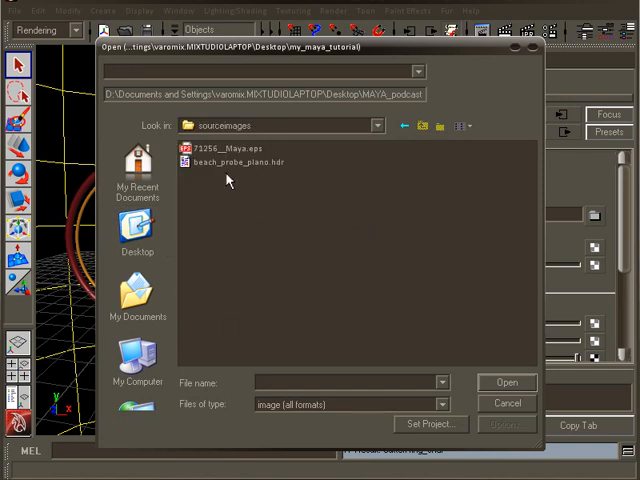
click(238, 161)
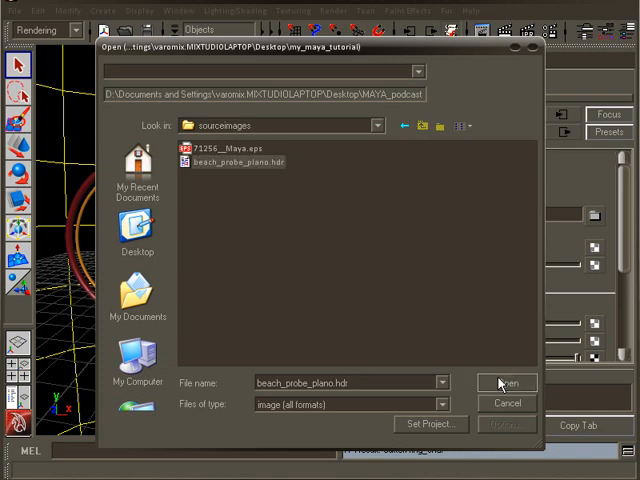
click(506, 382)
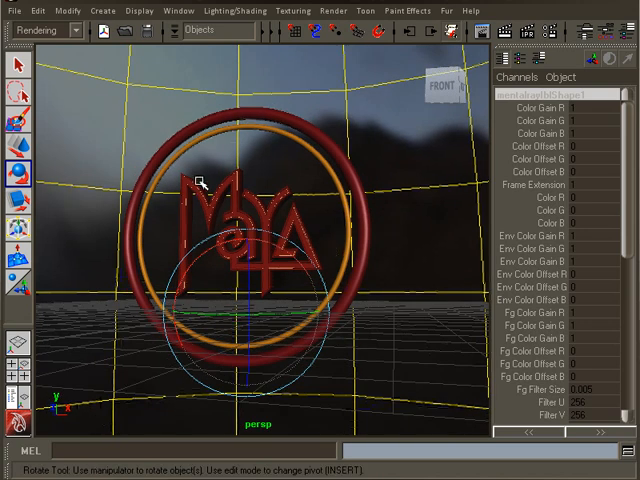
Step: Show the 640x480 resolution gate in the viewport via View > Camera Settings
click(49, 53)
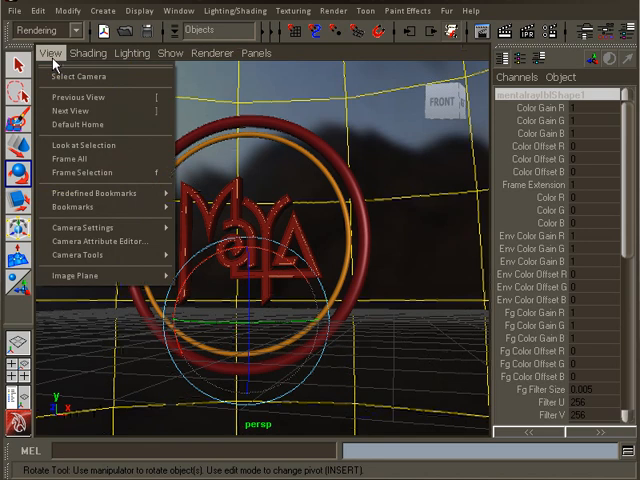
click(84, 227)
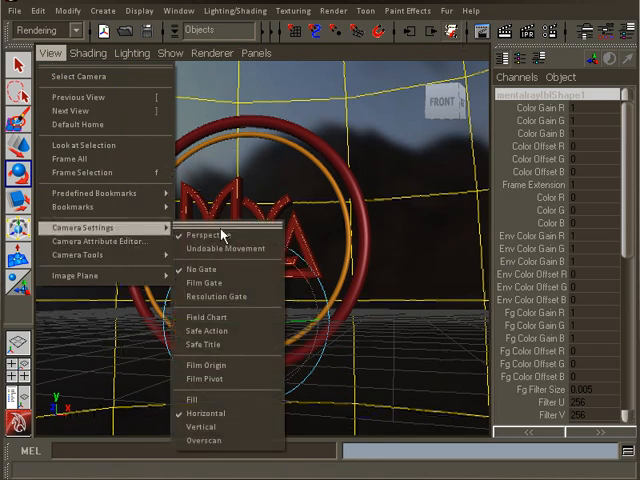
click(217, 296)
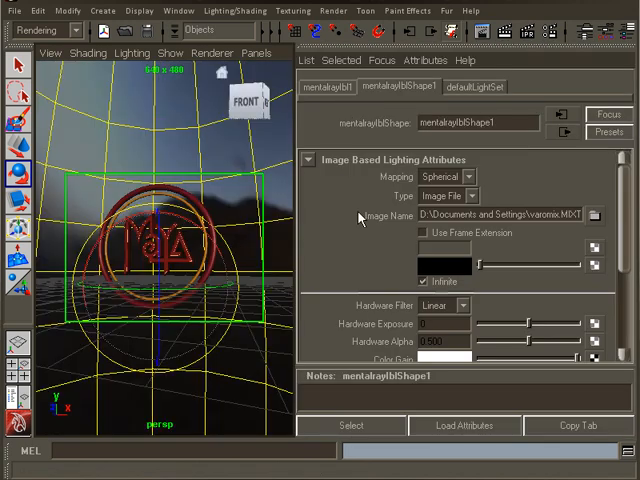
Step: Render a mental ray test frame of the reflective red rings and close the Render View
click(309, 159)
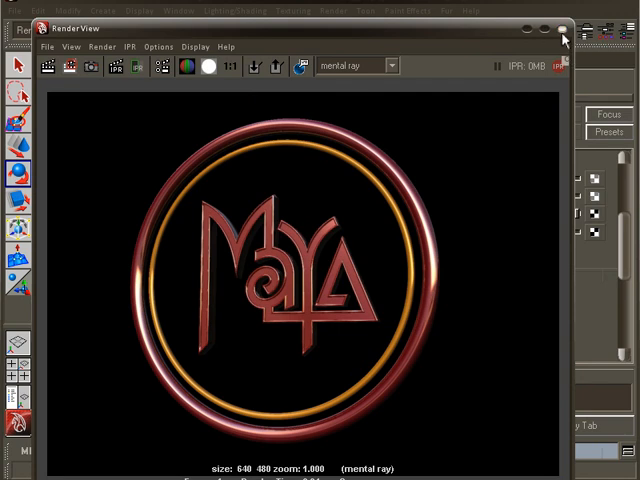
click(564, 38)
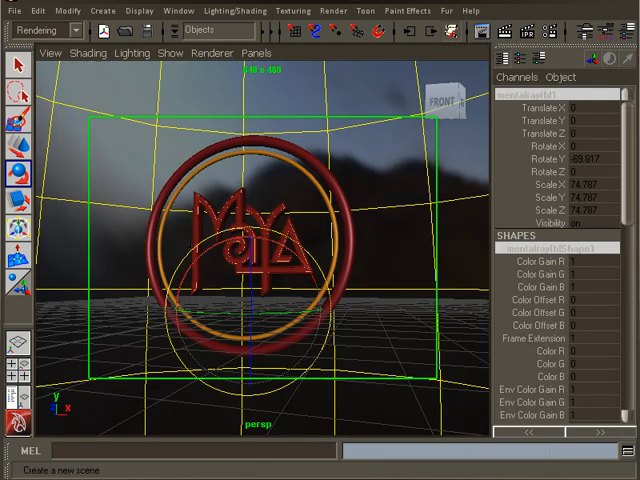
Step: Add a directional light to the scene from Create > Lights
click(102, 10)
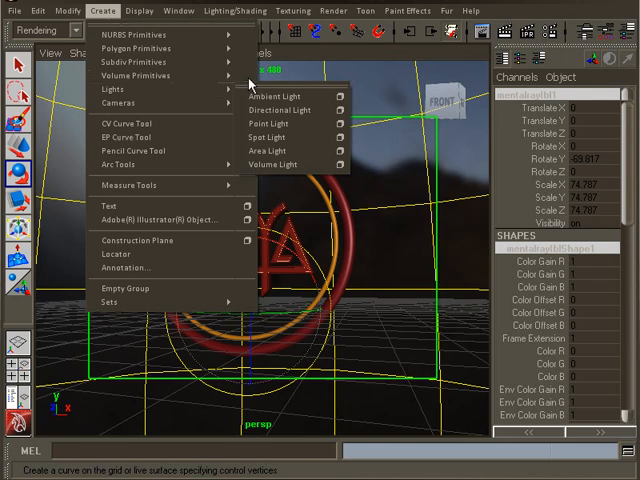
click(281, 110)
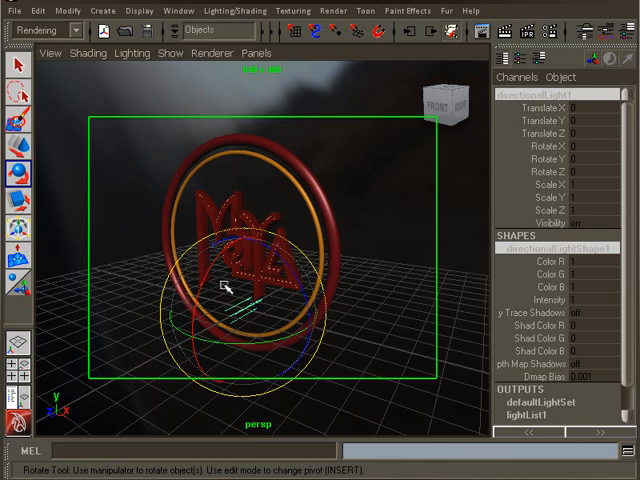
Step: Rotate directionalLight1 to aim it at the logo and reduce its intensity to 0.5
drag(225, 290, 315, 330)
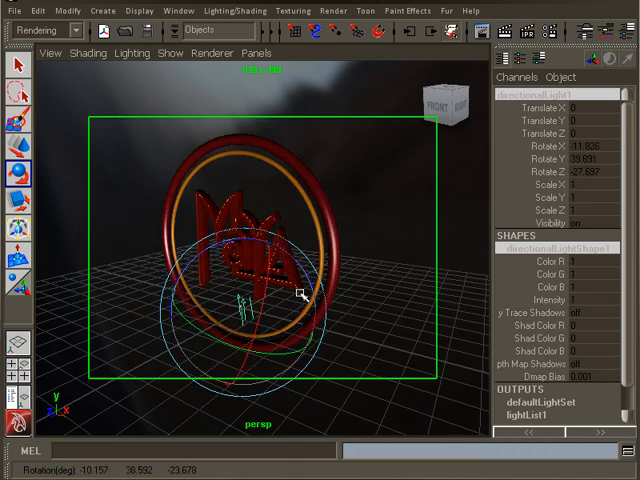
drag(300, 293, 255, 312)
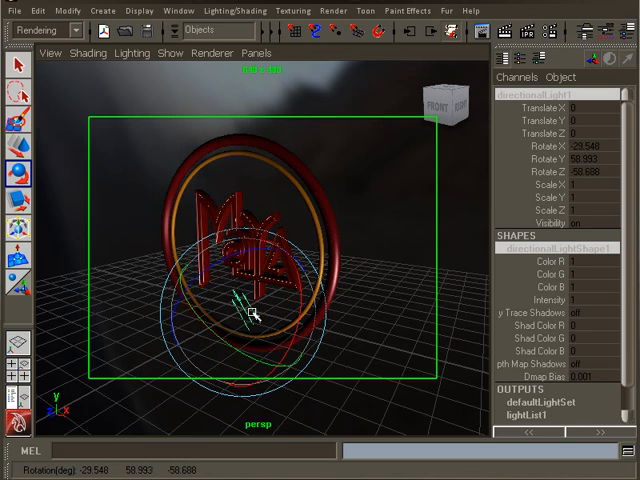
drag(255, 305, 265, 345)
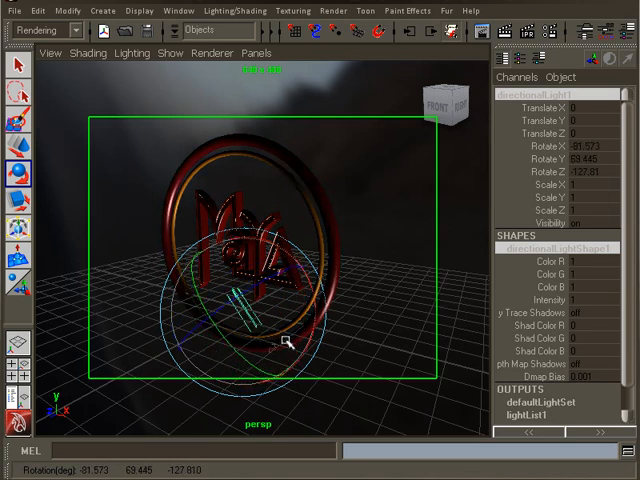
drag(290, 343, 275, 330)
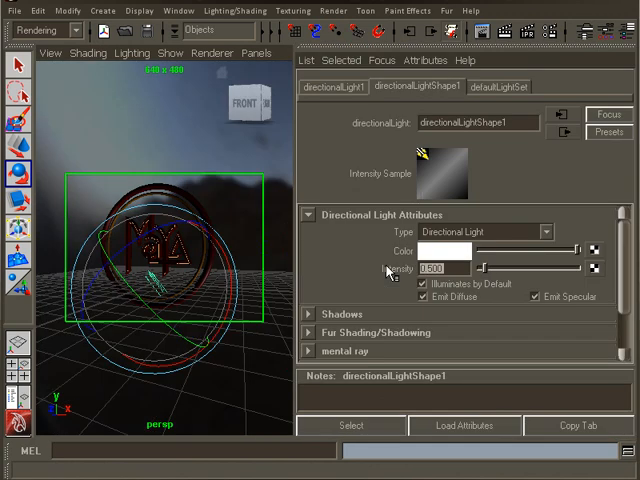
click(102, 11)
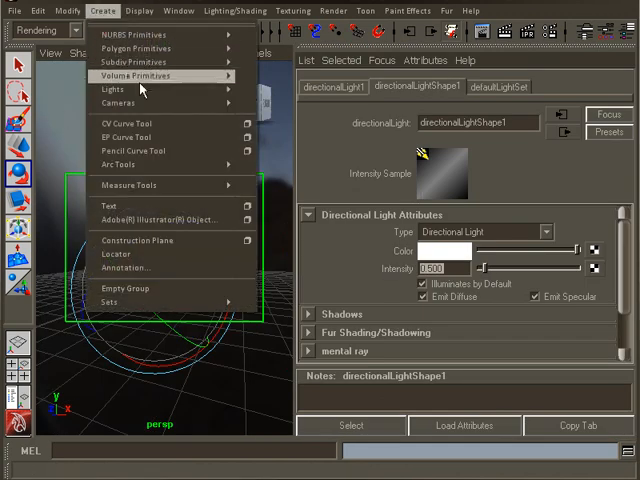
mouse_move(112, 89)
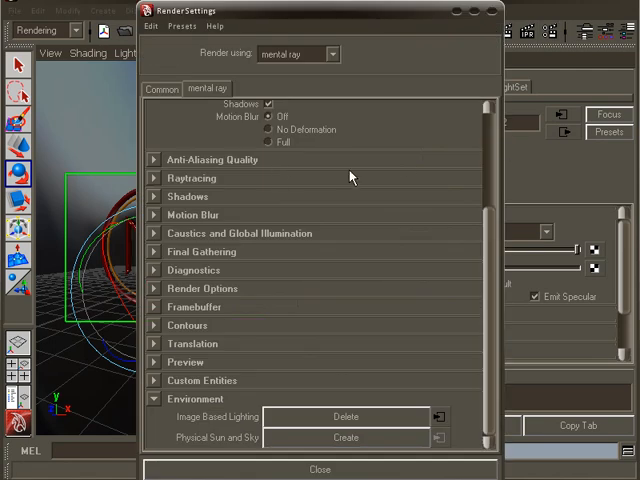
Step: Set mental ray Quality Presets to Production in Render Settings
click(380, 110)
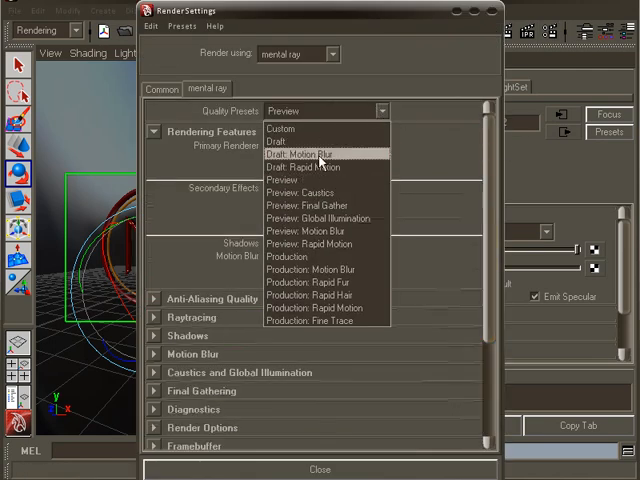
click(303, 256)
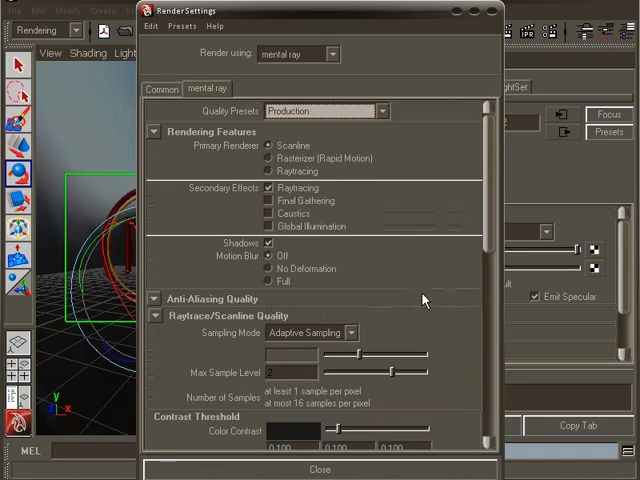
scroll(down, 3)
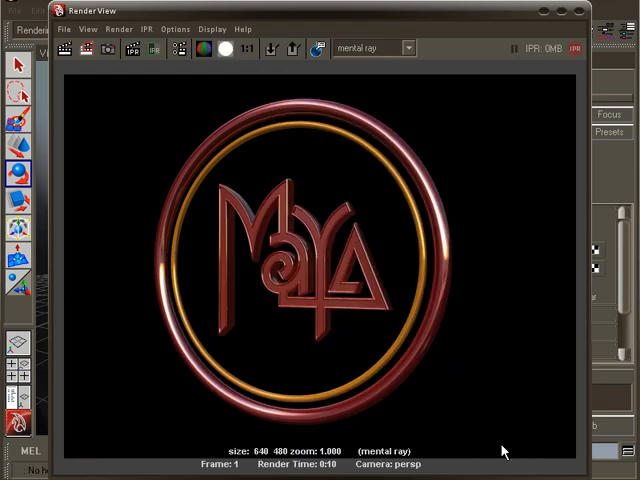
mouse_move(345, 470)
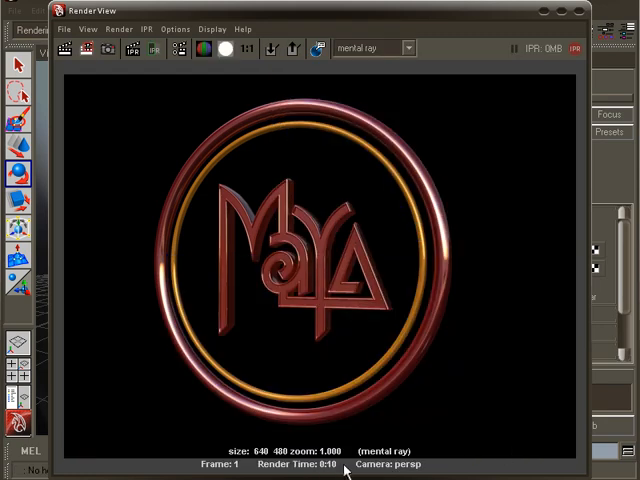